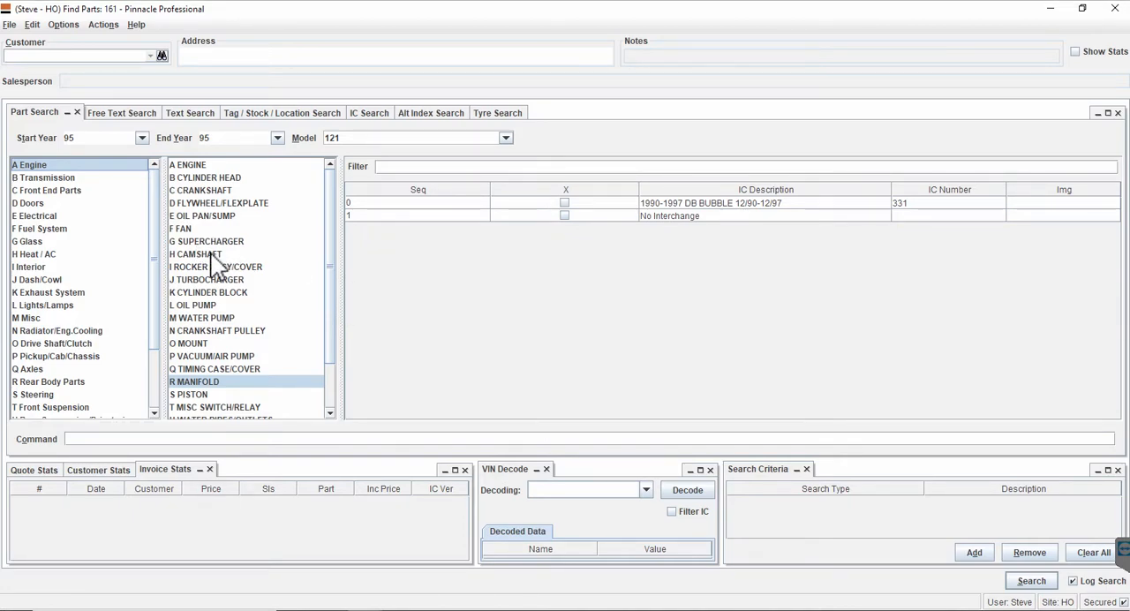
Show the Transmission group's part types with TRANS/GEARBOX interchange results for 1995 model 121
{"action": "left_click", "coordinate": [195, 254]}
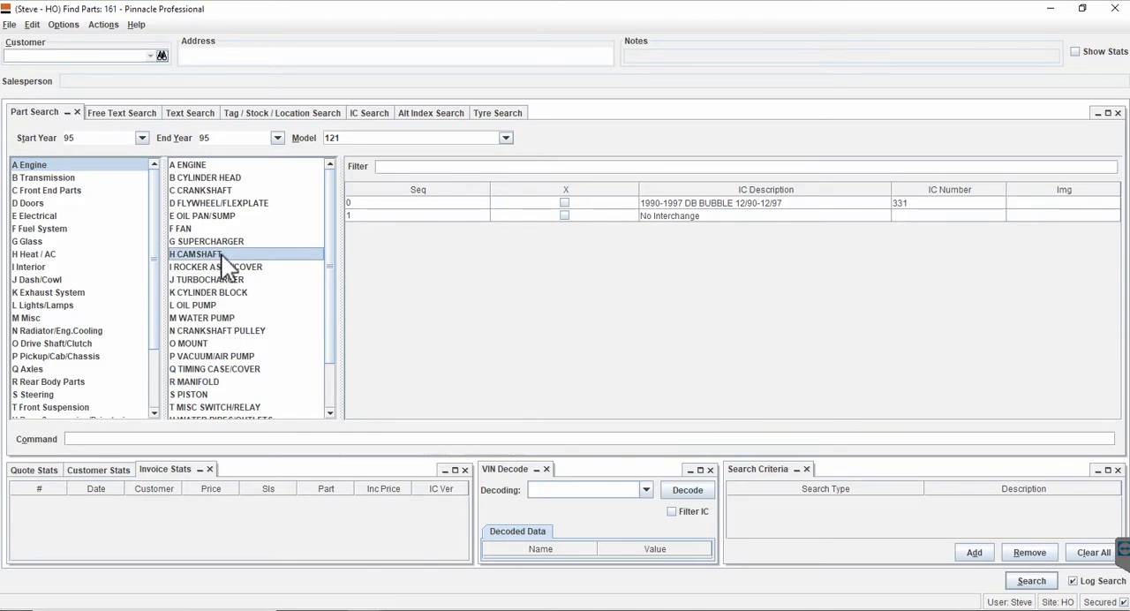
{"action": "left_click", "coordinate": [42, 177]}
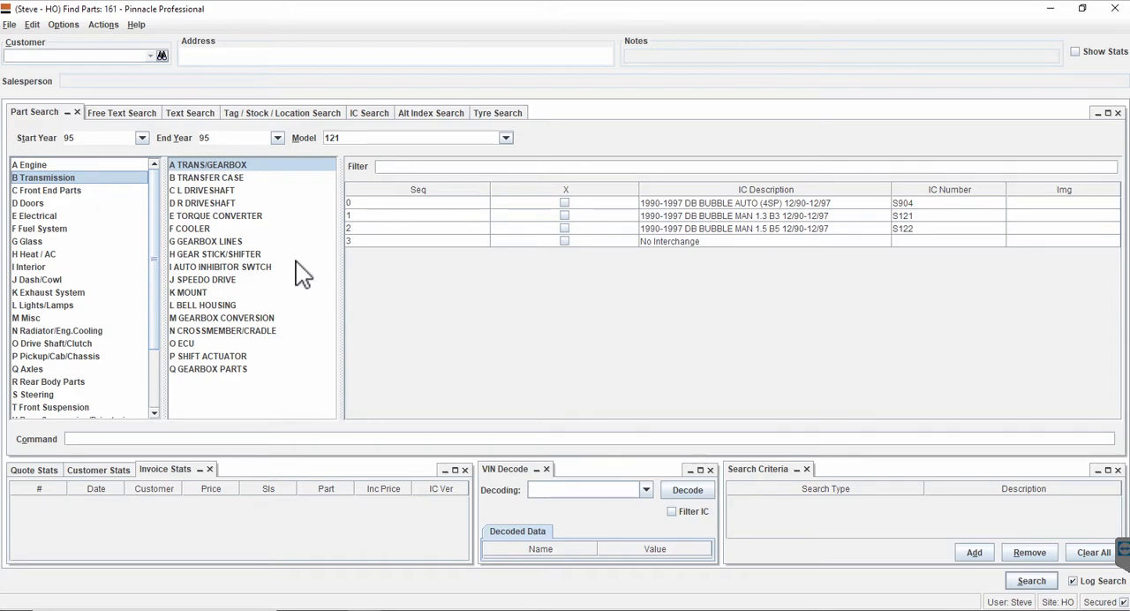
{"action": "mouse_move", "coordinate": [149, 268]}
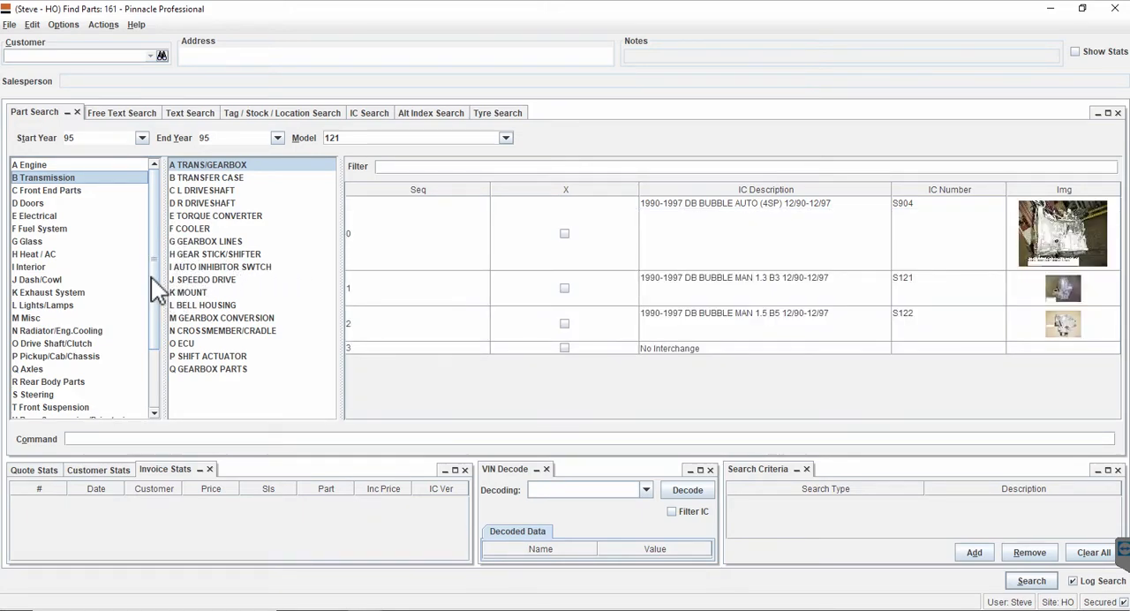
{"action": "scroll", "scroll_direction": "down", "scroll_amount": 3}
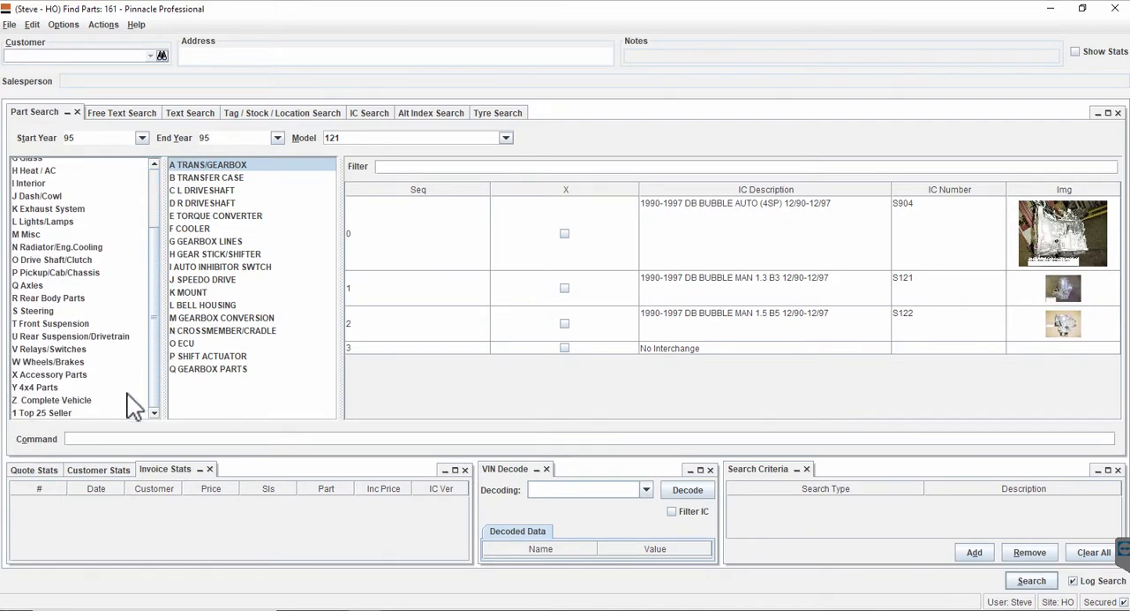
{"action": "mouse_move", "coordinate": [148, 282]}
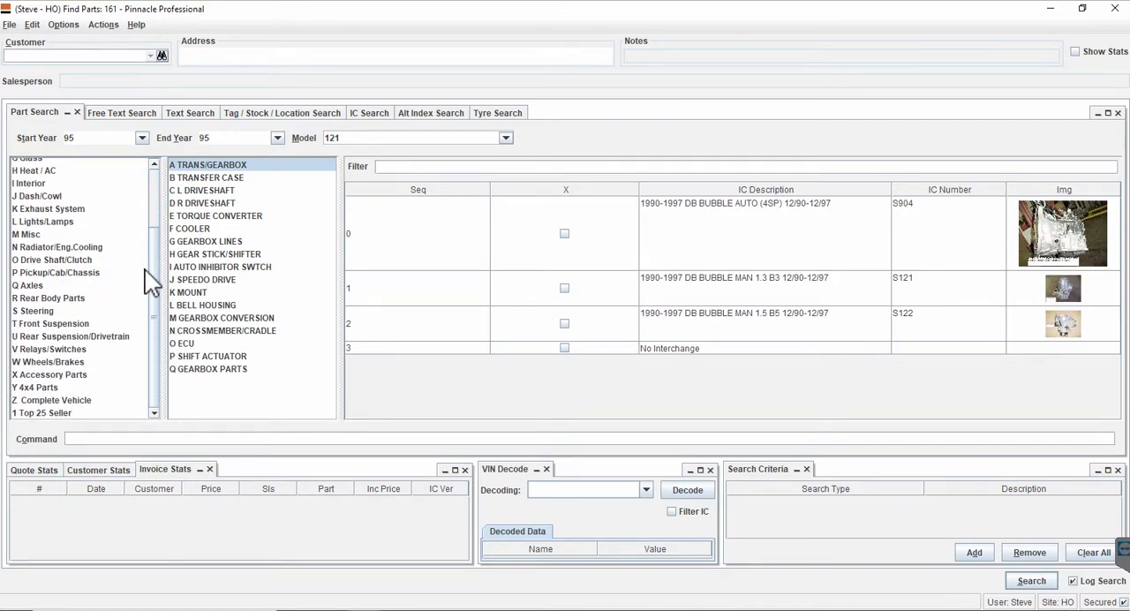
{"action": "mouse_move", "coordinate": [74, 415]}
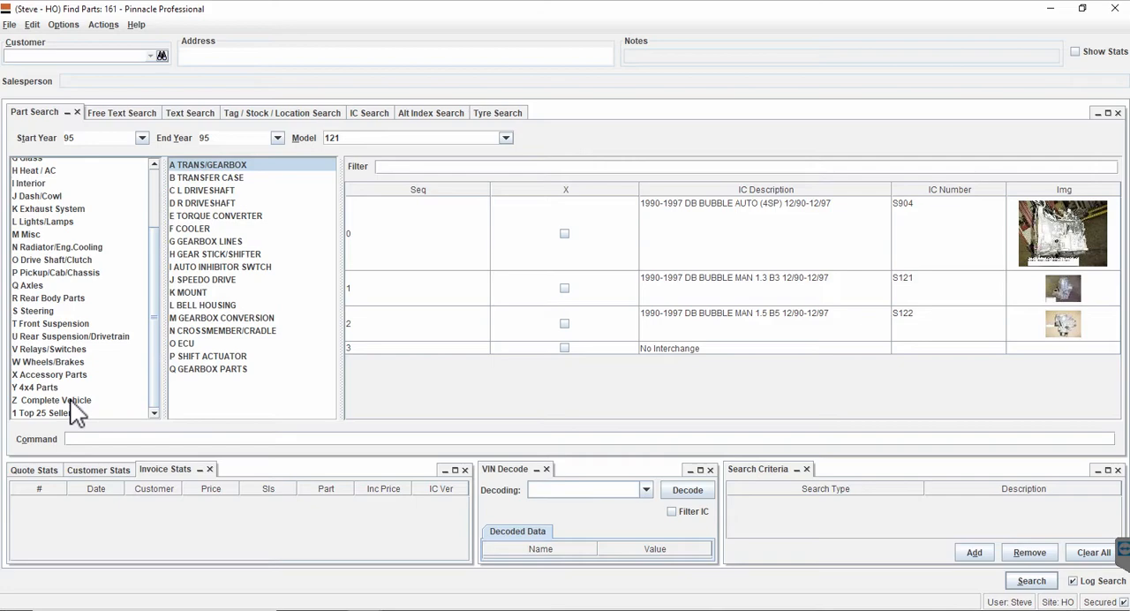
Browse Complete Vehicle and Dash/Cowl, then show the Doors group with its L FRONT DOOR result
{"action": "left_click", "coordinate": [49, 399]}
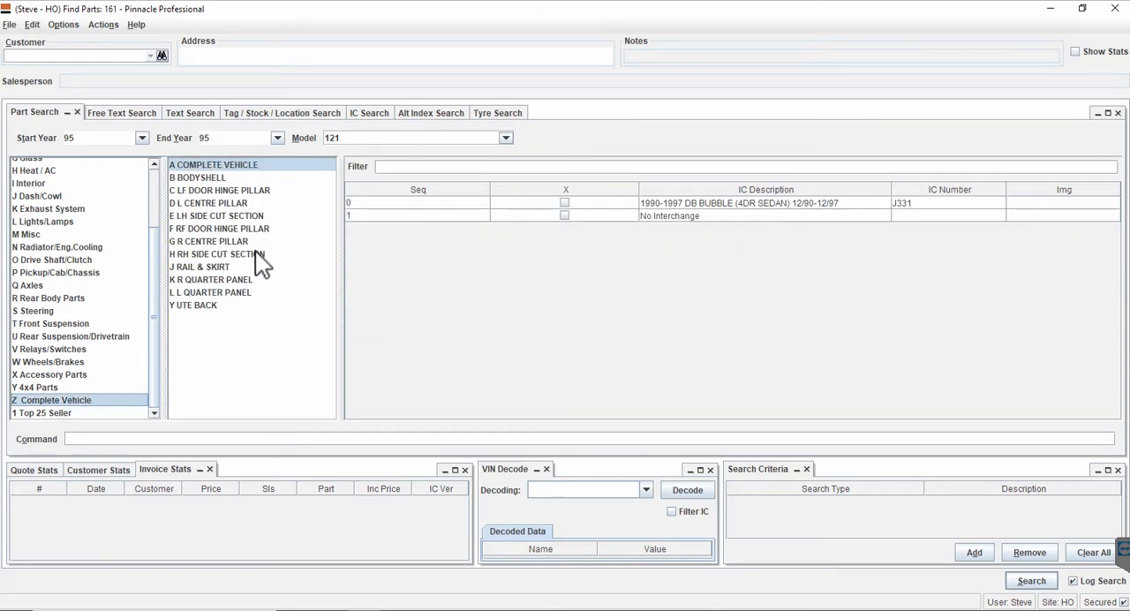
{"action": "mouse_move", "coordinate": [230, 226]}
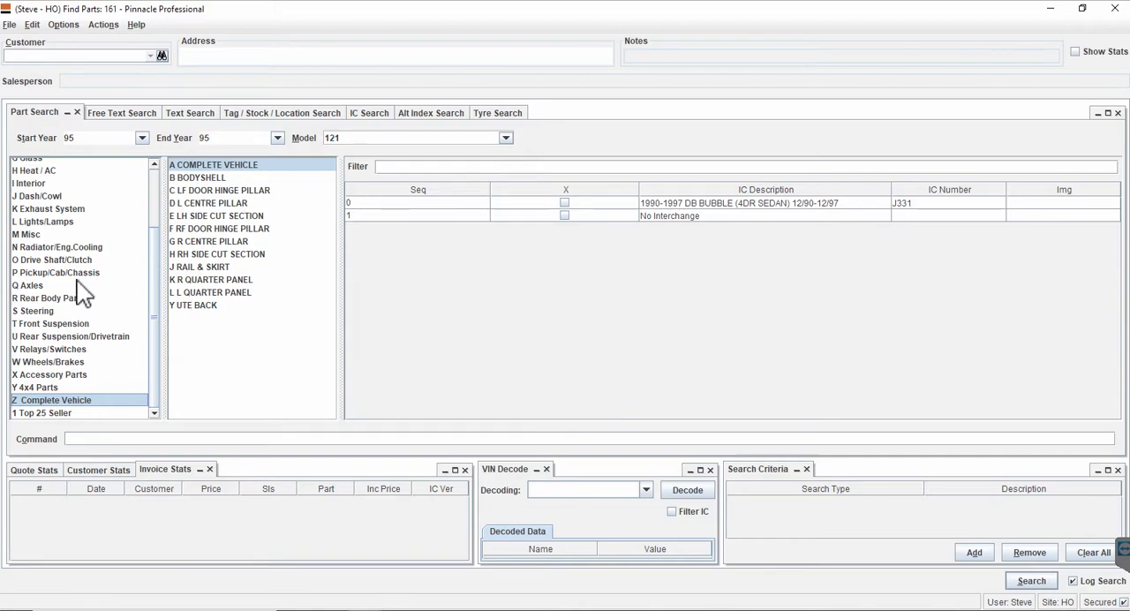
{"action": "left_click", "coordinate": [37, 196]}
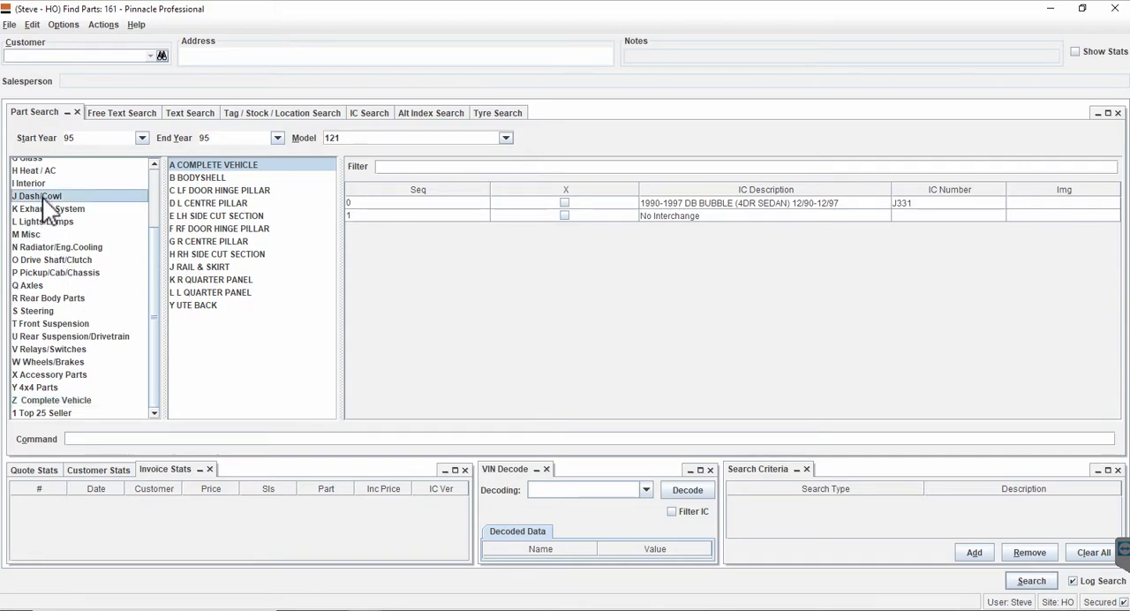
{"action": "left_click", "coordinate": [38, 196]}
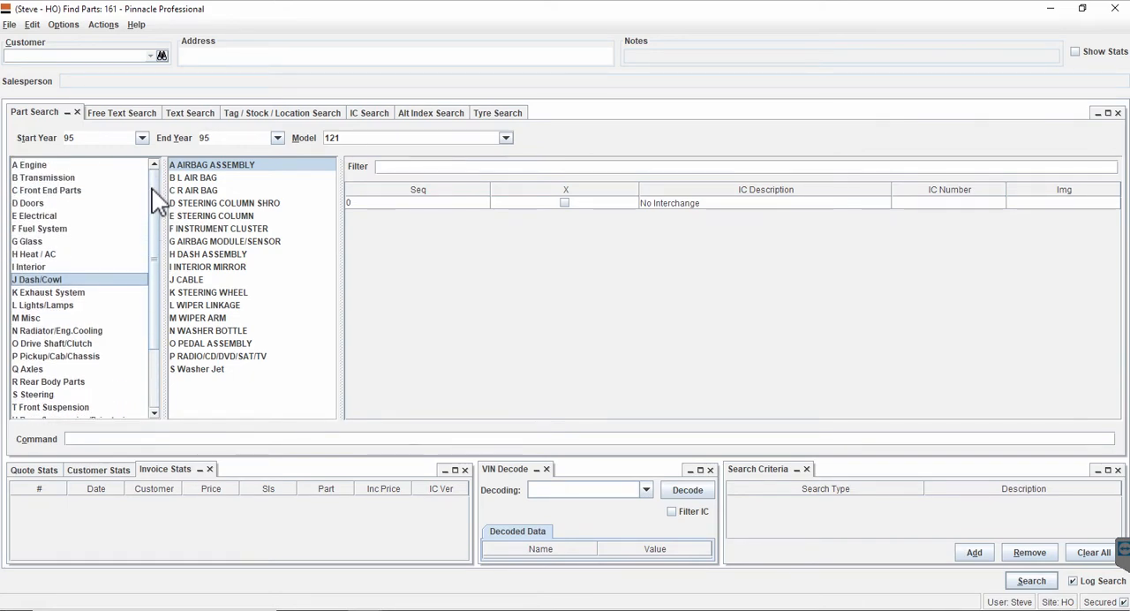
{"action": "left_click", "coordinate": [29, 203]}
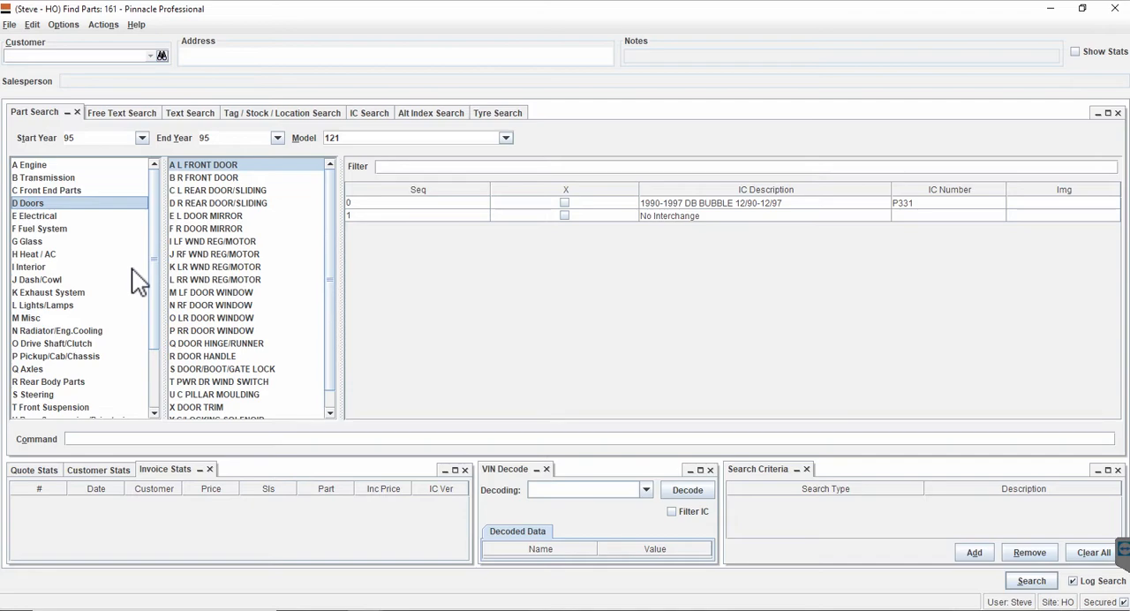
{"action": "mouse_move", "coordinate": [1037, 104]}
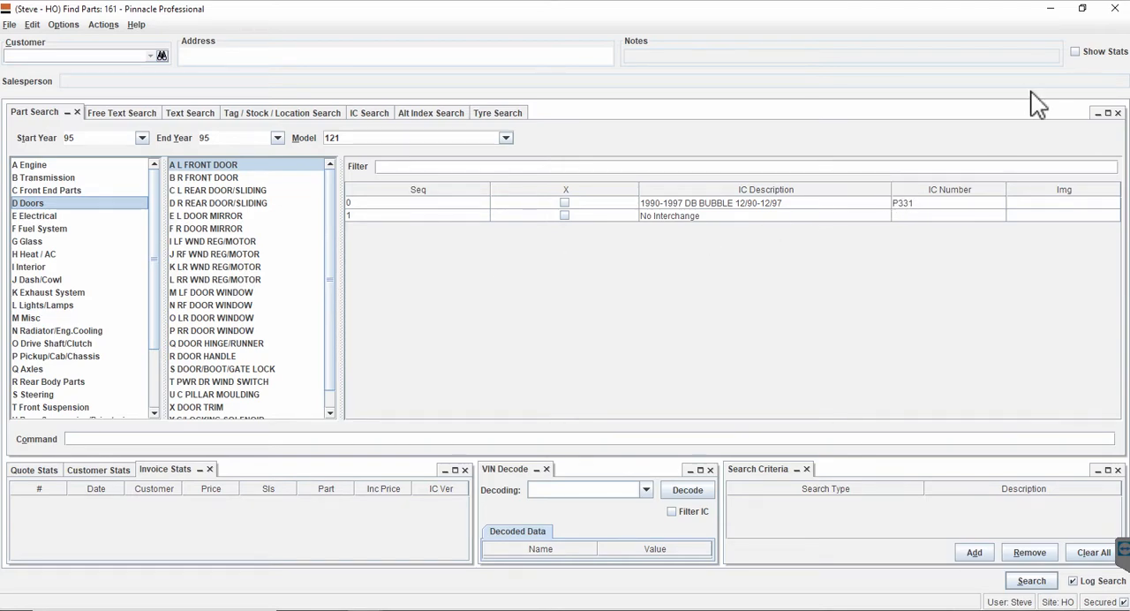
Leave Find Parts and bring up the Part Group Editor via Inventory > Utilities
{"action": "left_click", "coordinate": [36, 170]}
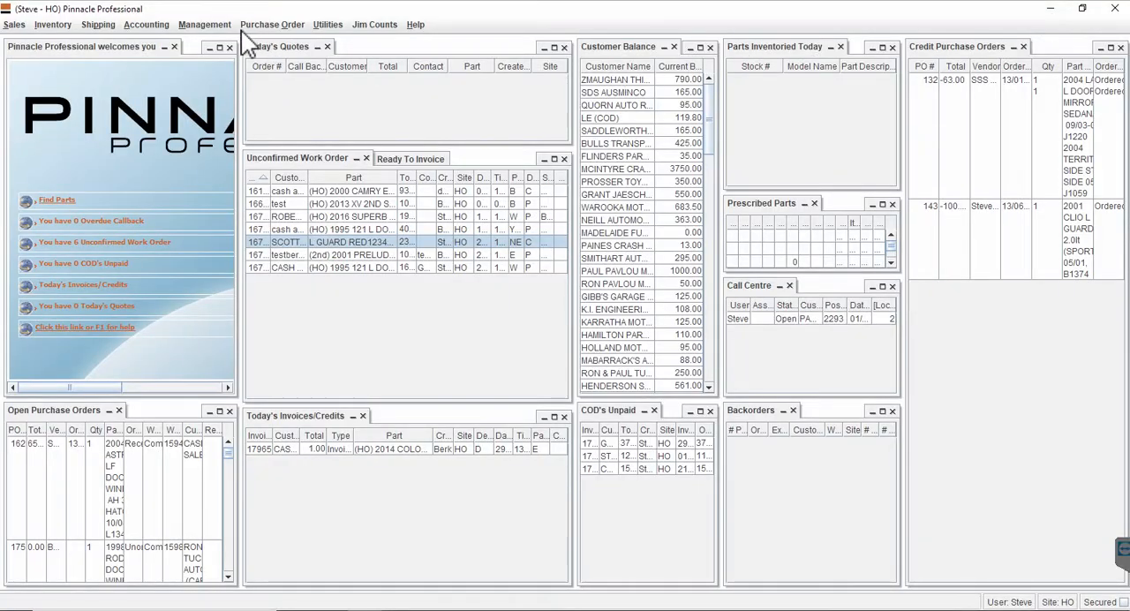
{"action": "left_click", "coordinate": [52, 25]}
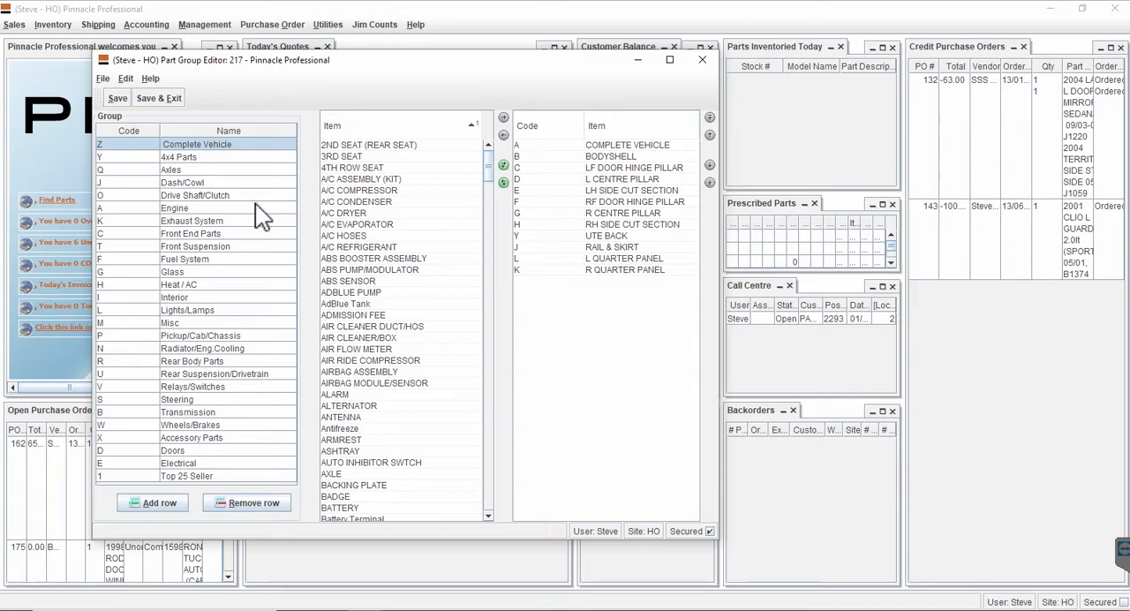
{"action": "mouse_move", "coordinate": [516, 115]}
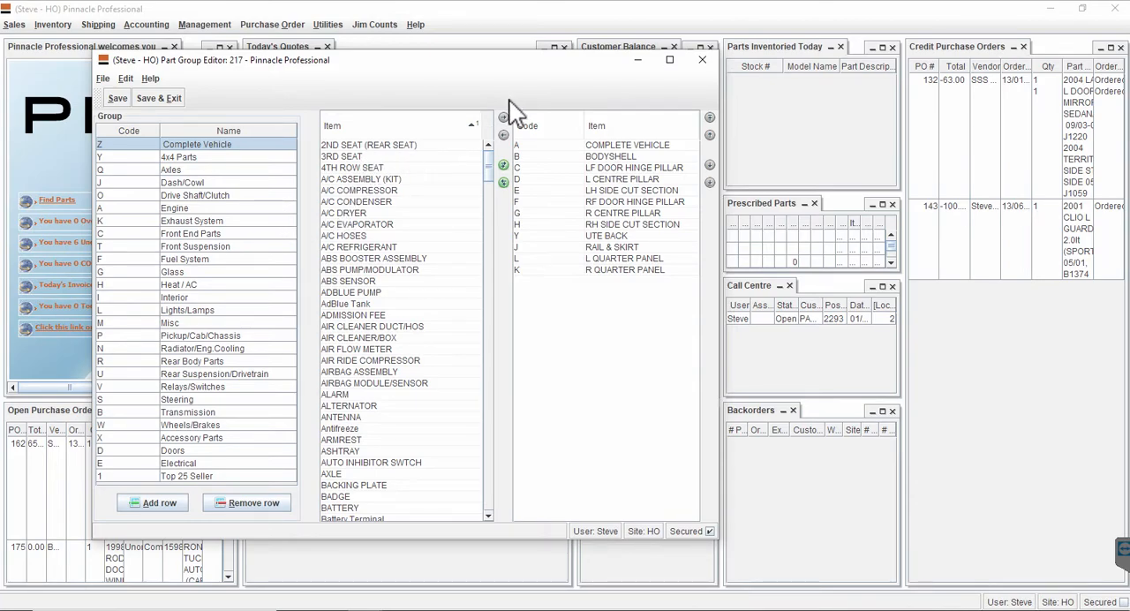
Reopen the Part Group Editor from the inventory tools, showing Complete Vehicle's items
{"action": "left_click", "coordinate": [703, 60]}
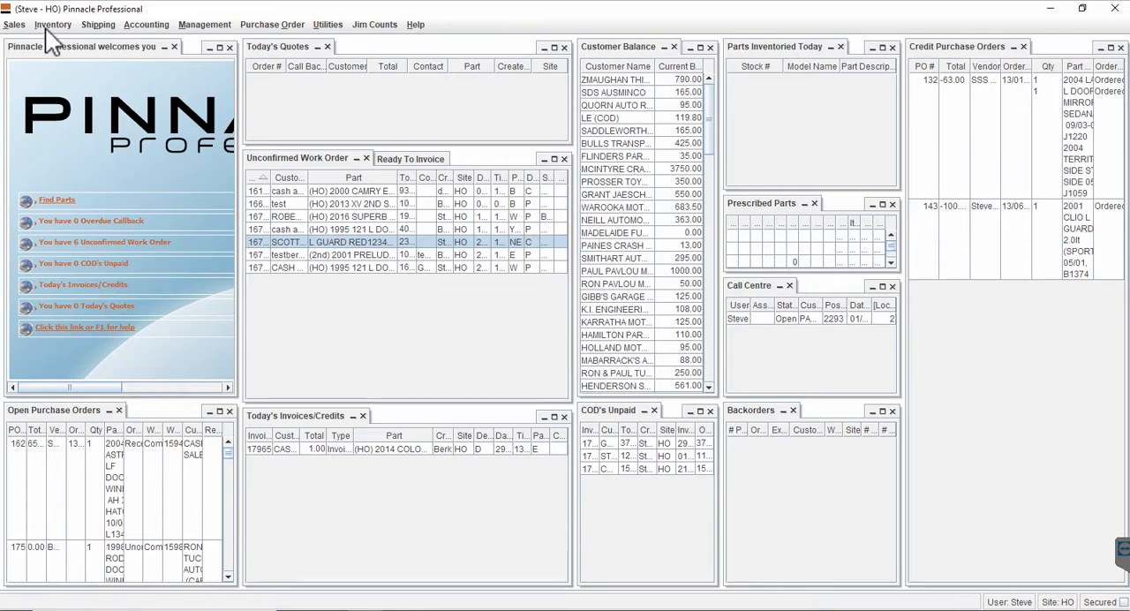
{"action": "left_click", "coordinate": [53, 24]}
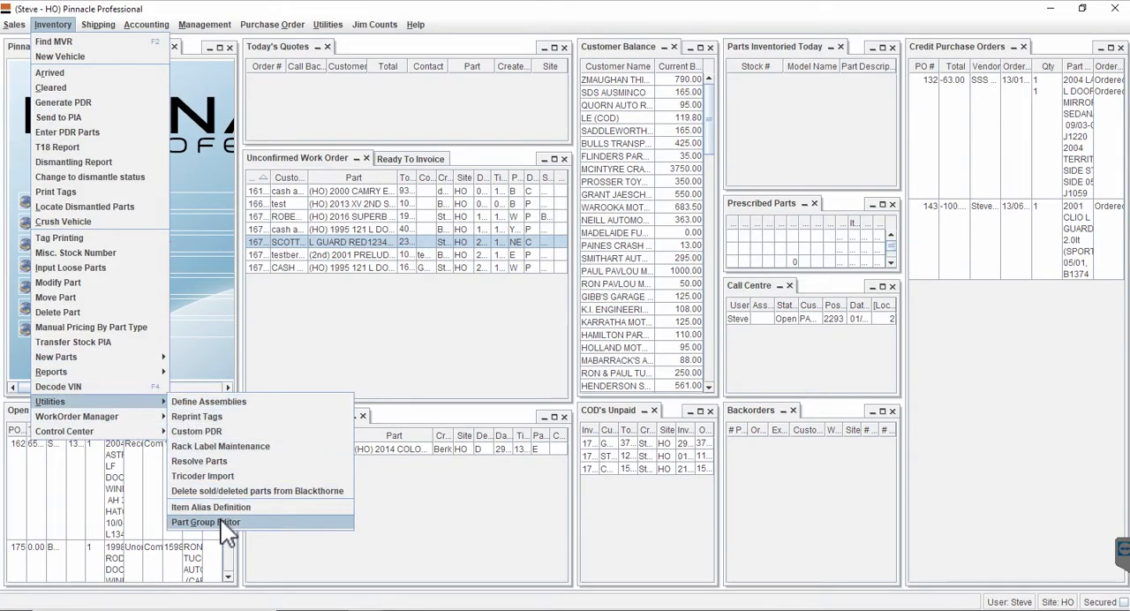
{"action": "left_click", "coordinate": [205, 523]}
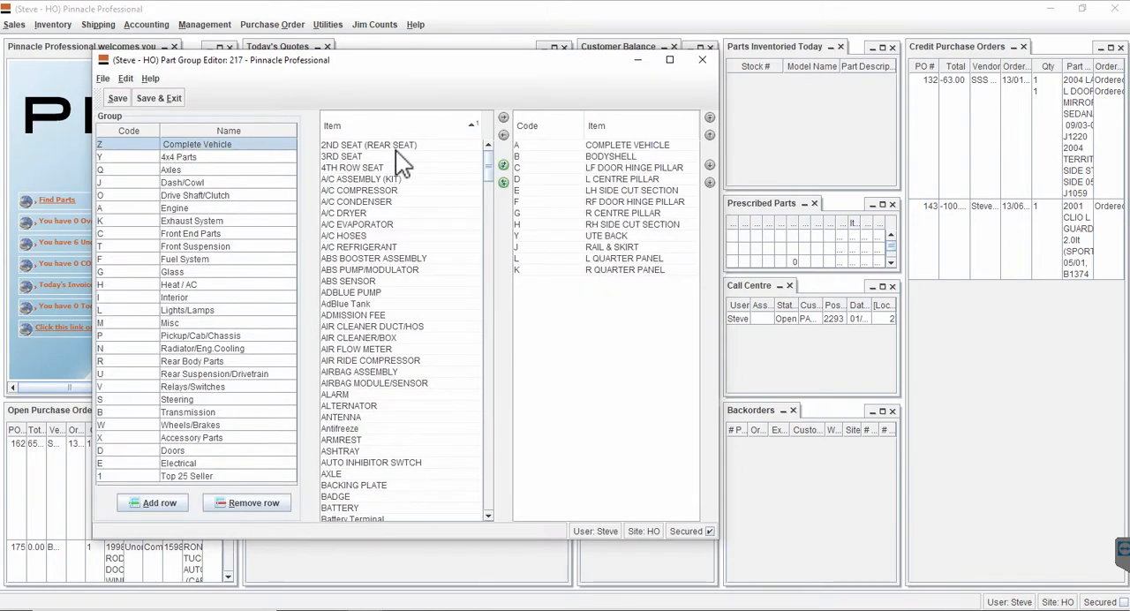
{"action": "mouse_move", "coordinate": [415, 233]}
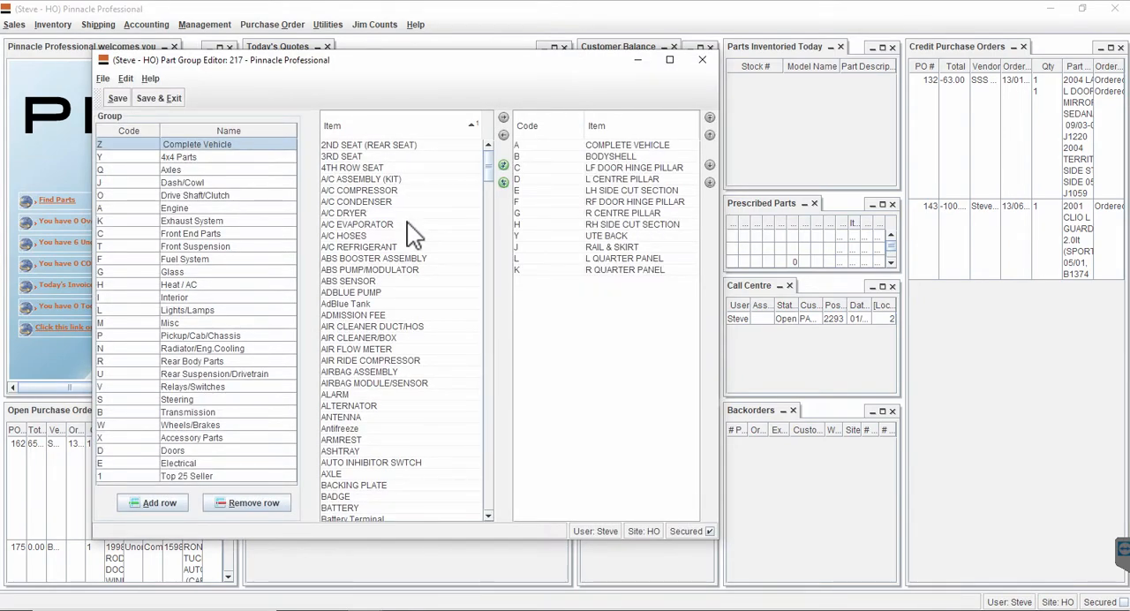
{"action": "mouse_move", "coordinate": [237, 244]}
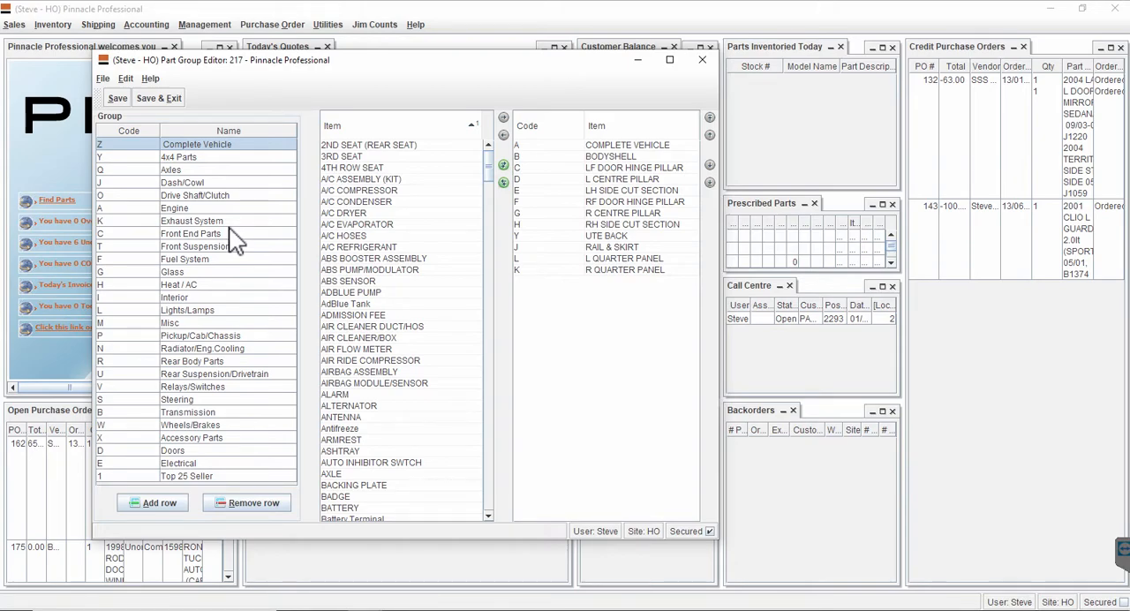
{"action": "mouse_move", "coordinate": [645, 258]}
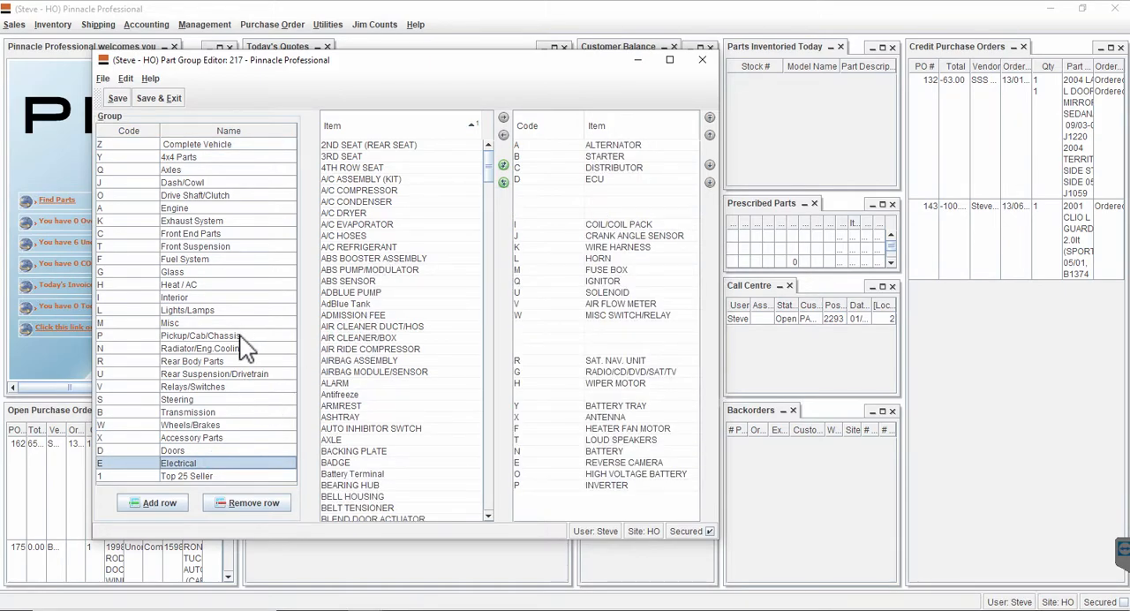
{"action": "mouse_move", "coordinate": [556, 291]}
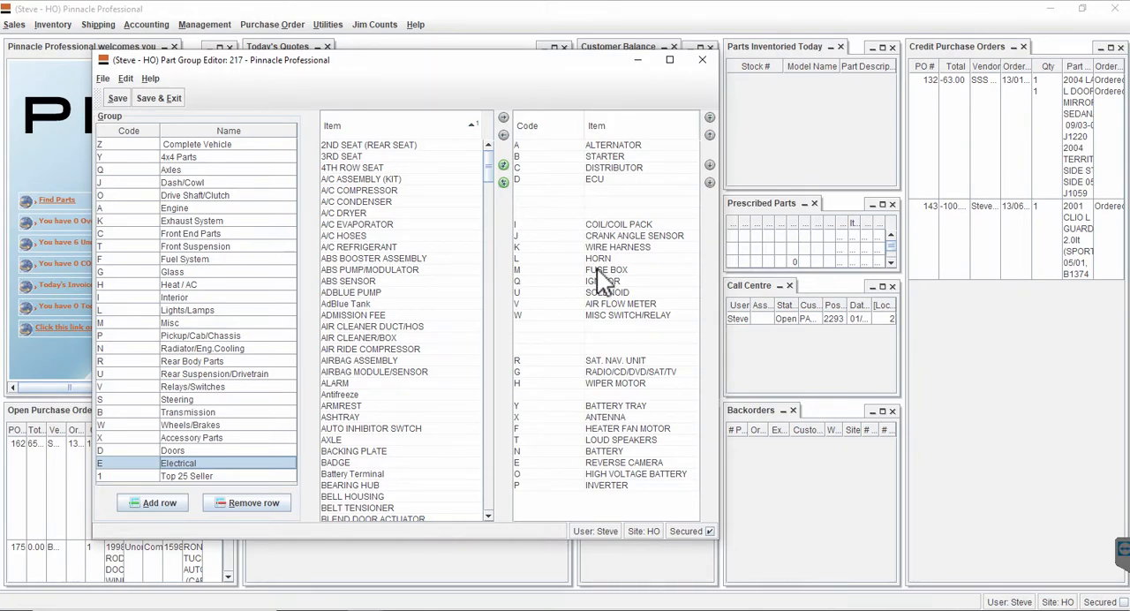
{"action": "mouse_move", "coordinate": [568, 317]}
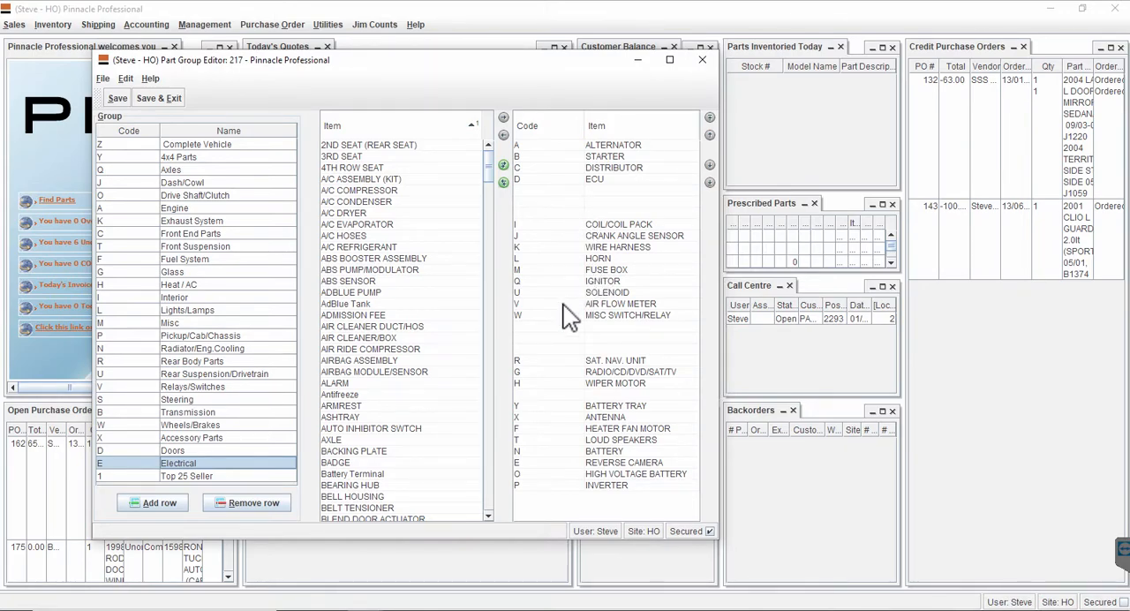
{"action": "mouse_move", "coordinate": [600, 445]}
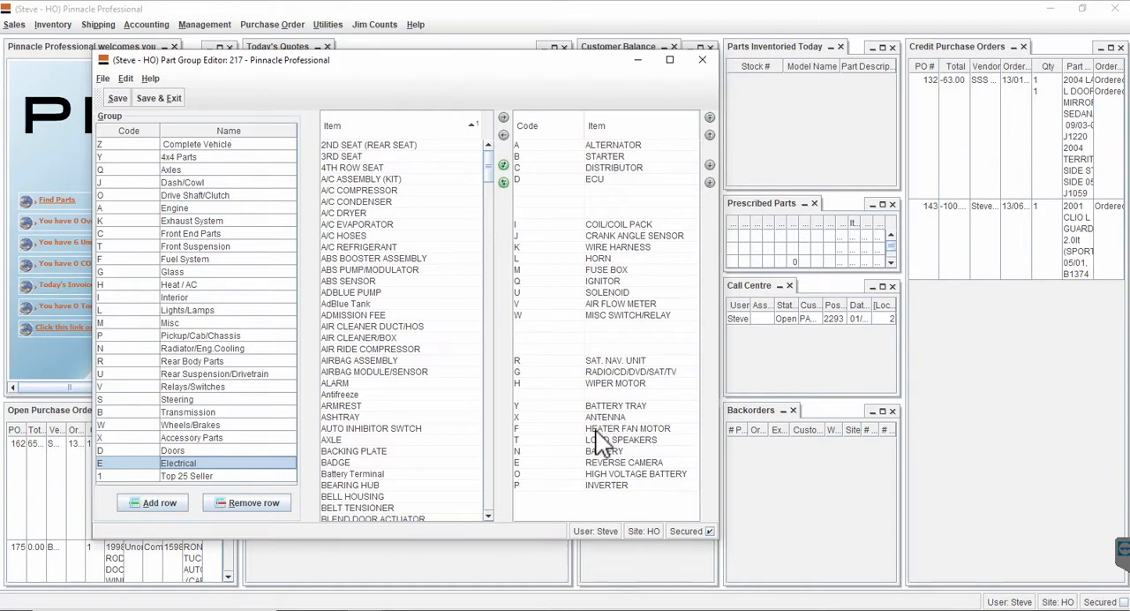
Select the High Voltage Battery part type in the Electrical group's item list
{"action": "left_click", "coordinate": [636, 473]}
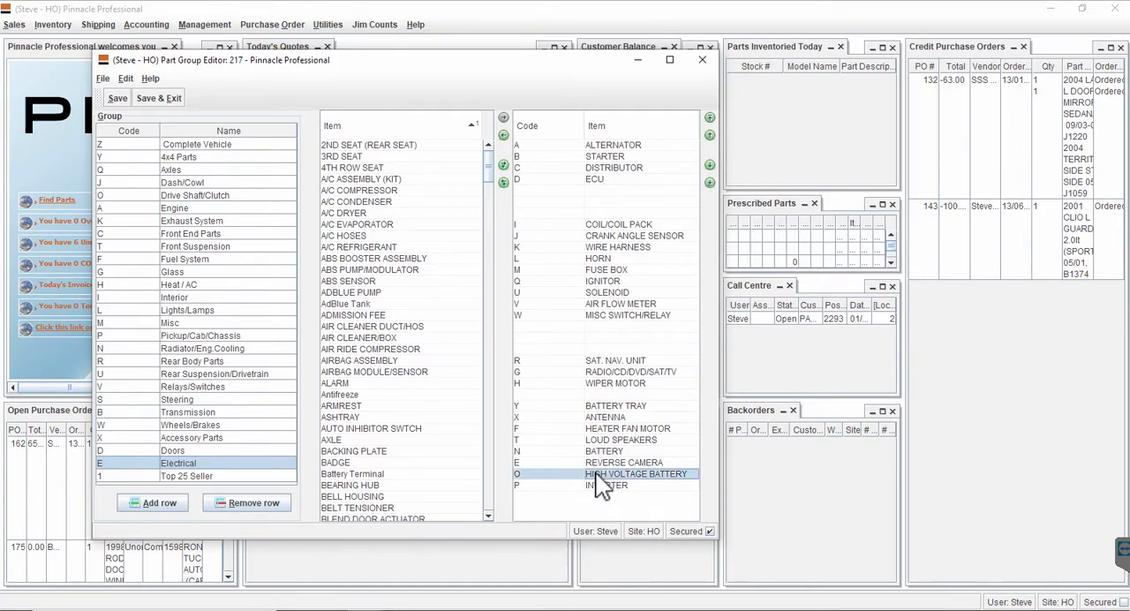
{"action": "mouse_move", "coordinate": [420, 422]}
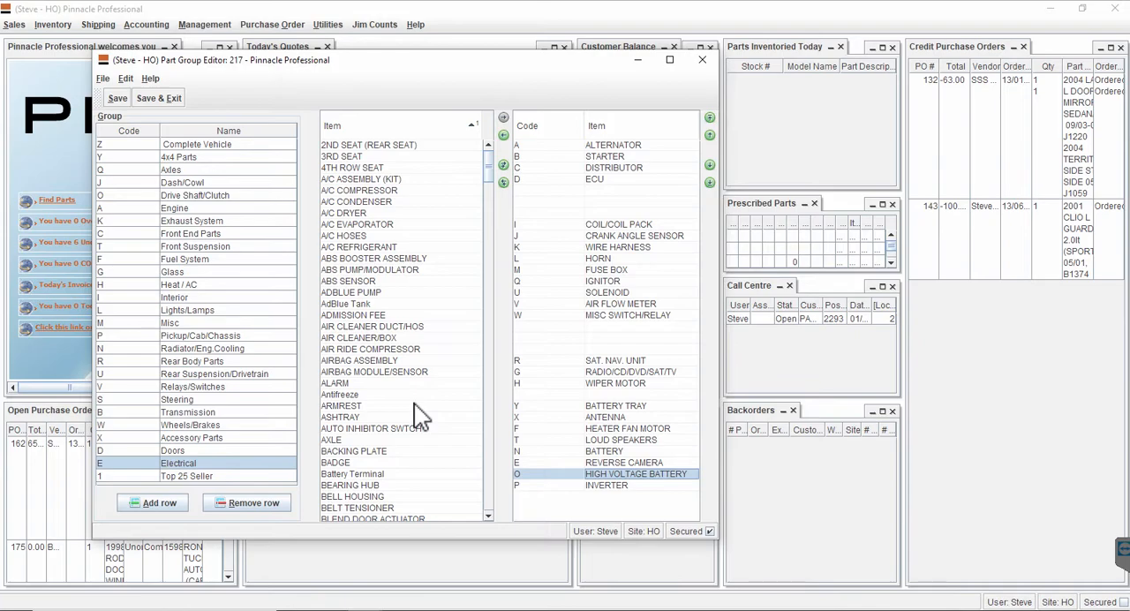
{"action": "mouse_move", "coordinate": [349, 380]}
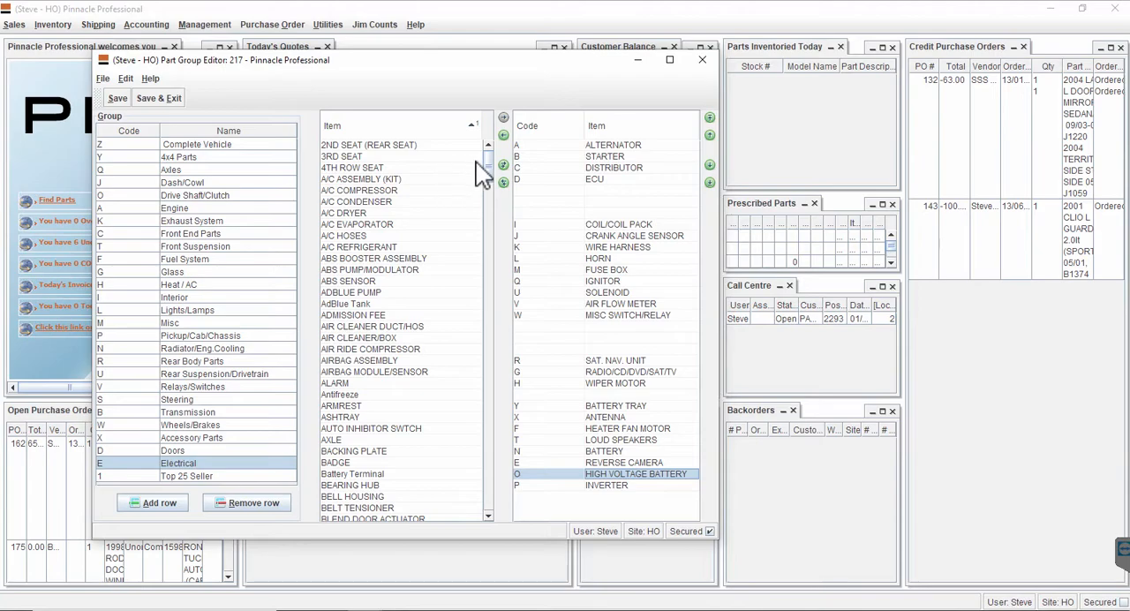
{"action": "mouse_move", "coordinate": [527, 194]}
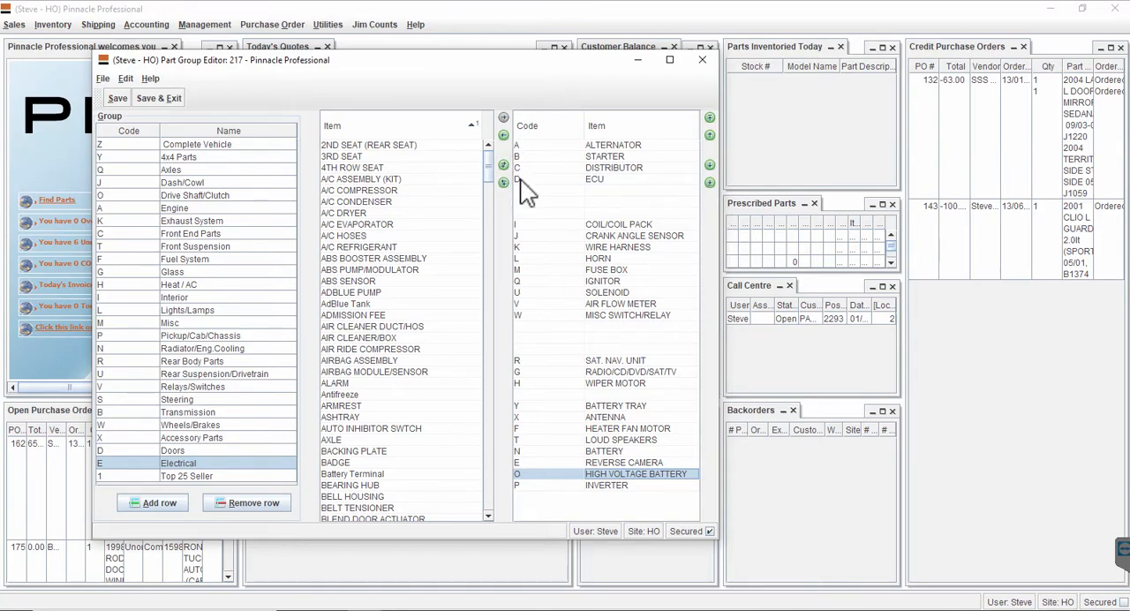
{"action": "mouse_move", "coordinate": [574, 230]}
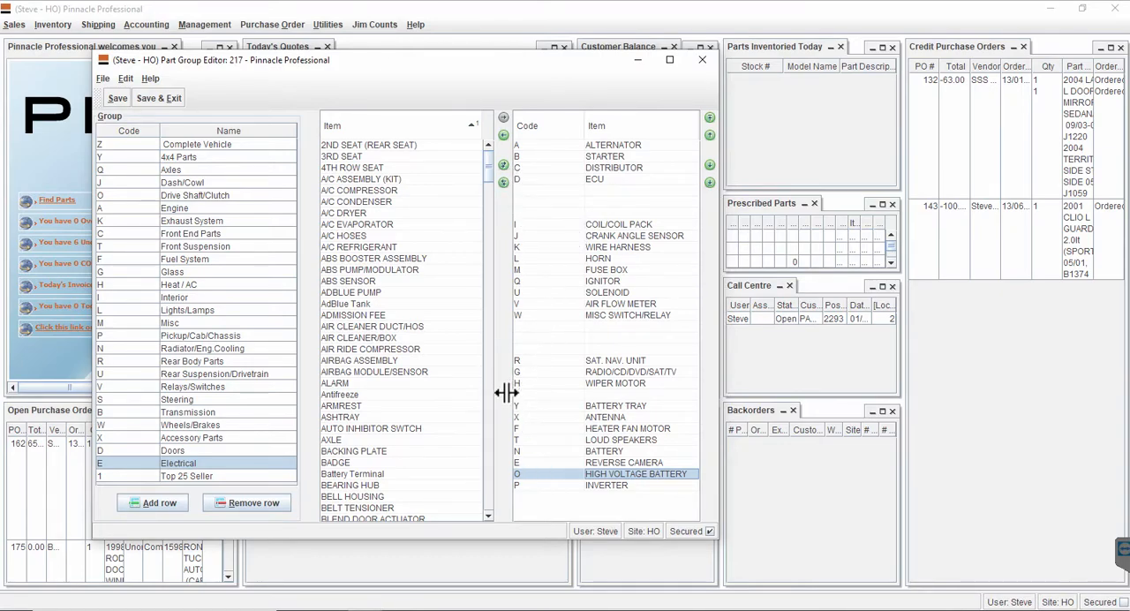
{"action": "mouse_move", "coordinate": [526, 414]}
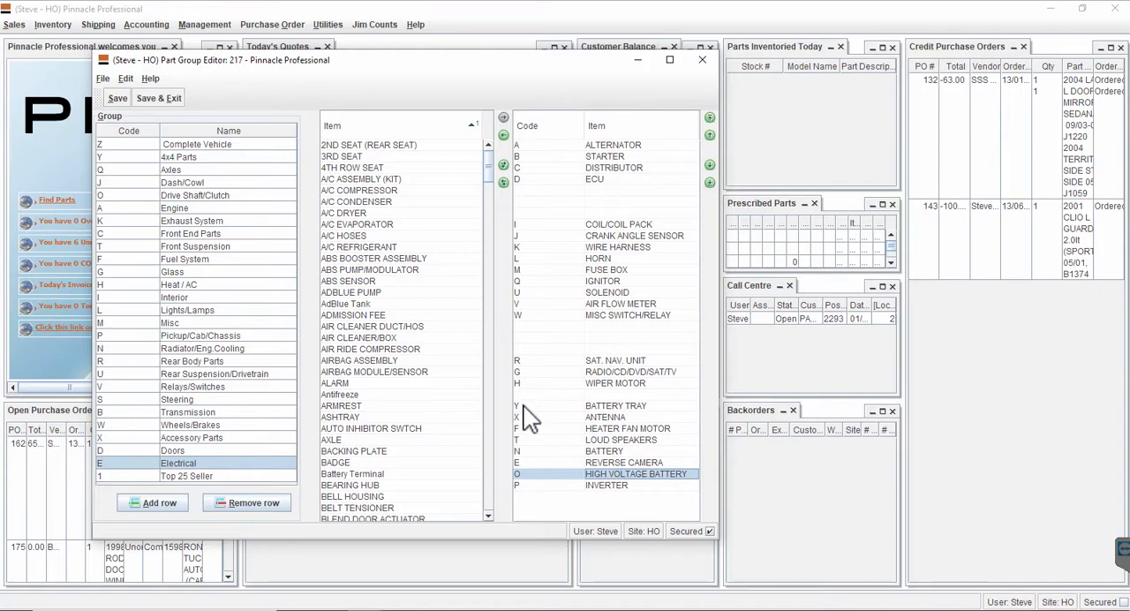
{"action": "mouse_move", "coordinate": [544, 498]}
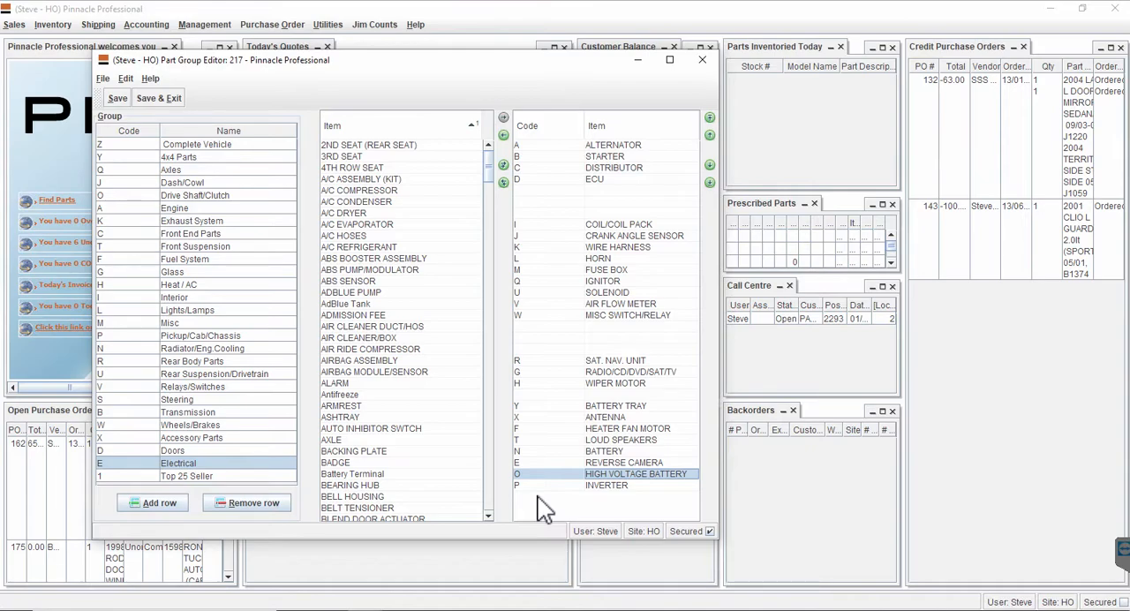
{"action": "mouse_move", "coordinate": [530, 486]}
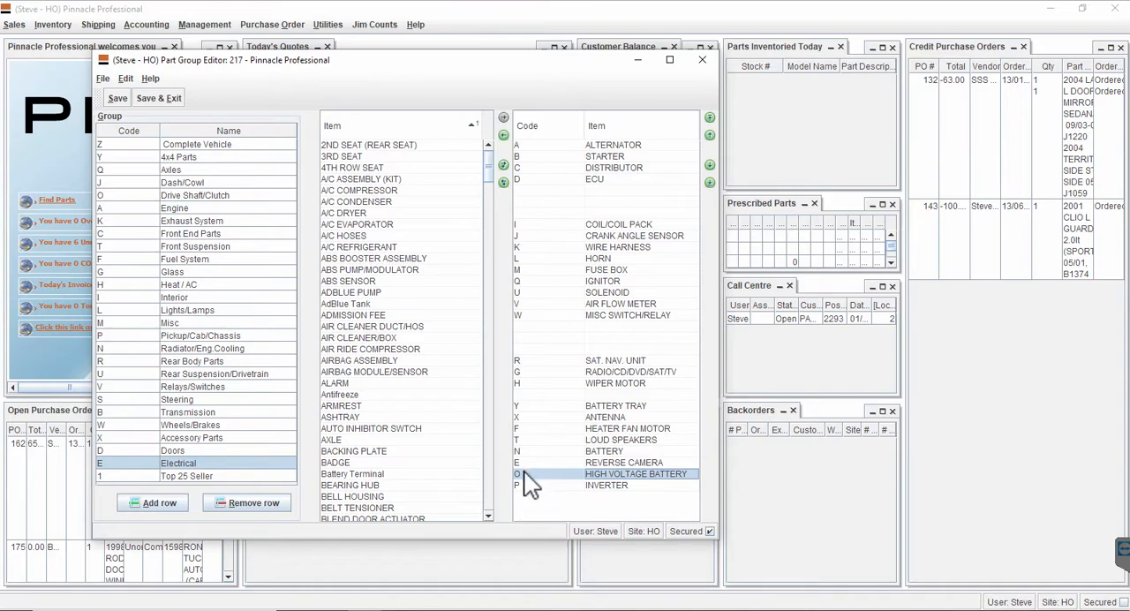
{"action": "mouse_move", "coordinate": [538, 495]}
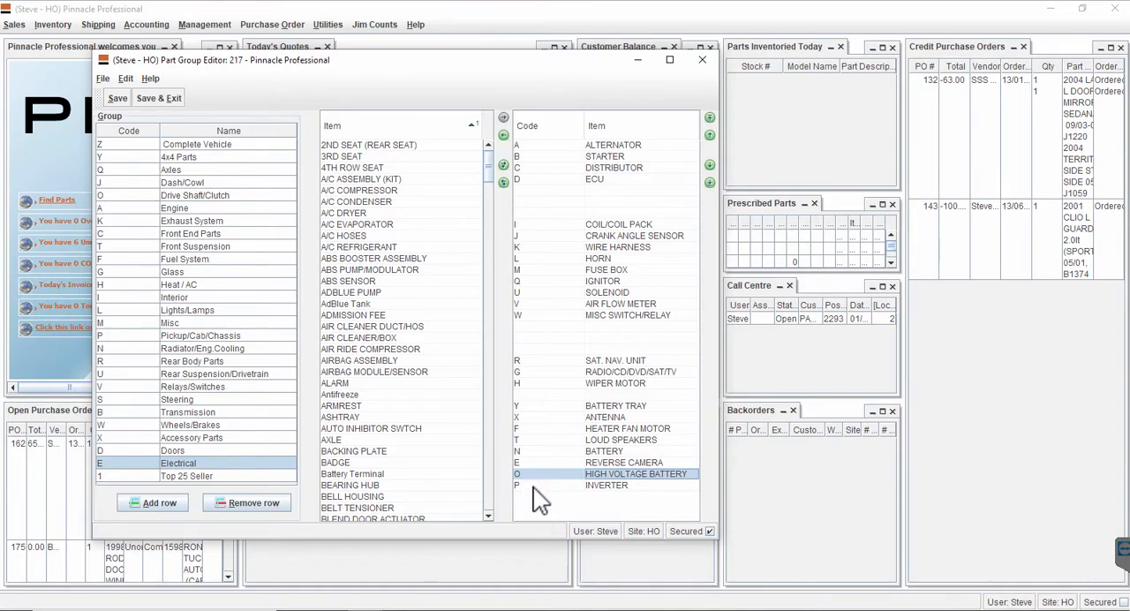
{"action": "mouse_move", "coordinate": [538, 415]}
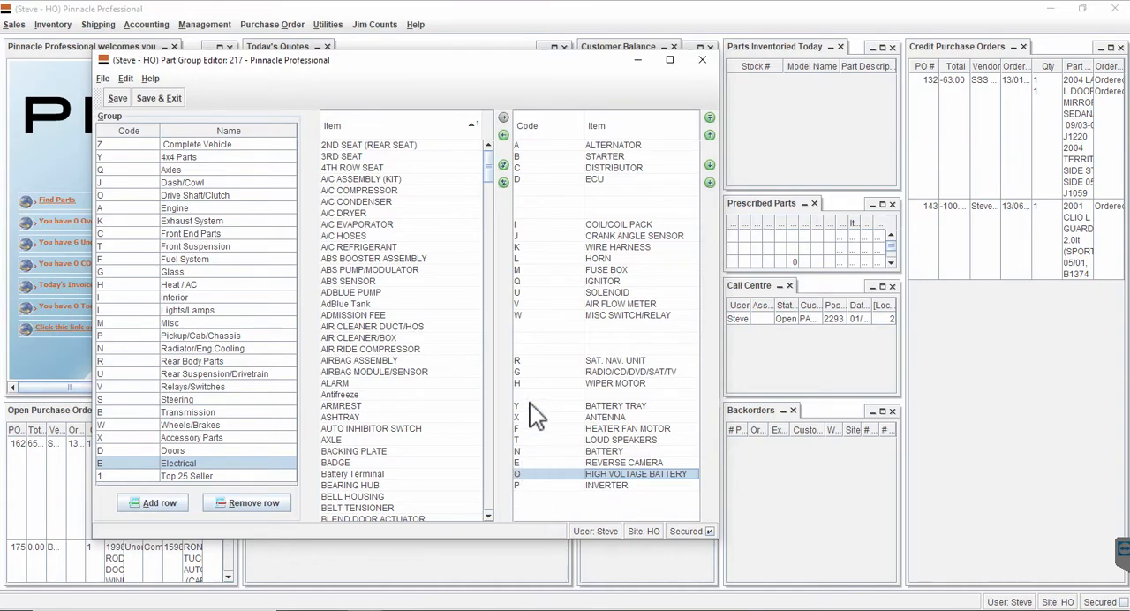
Leave the Part Group Editor, returning to the Find Parts search with Engine part types
{"action": "left_click", "coordinate": [702, 60]}
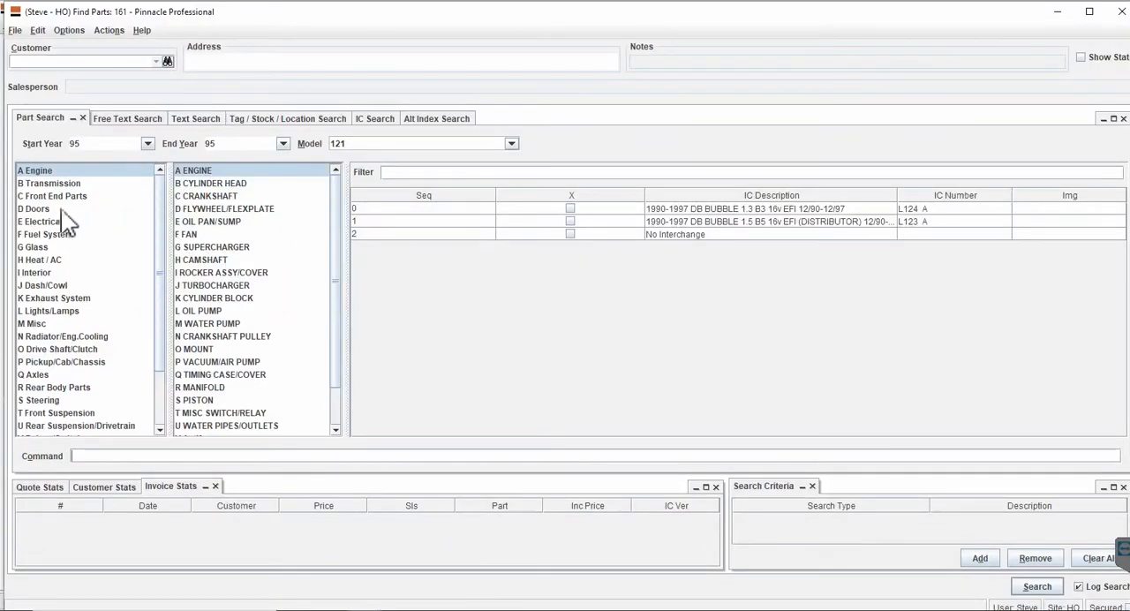
Show the Doors group's part types with the left front door result for 1990–1997
{"action": "left_click", "coordinate": [36, 209]}
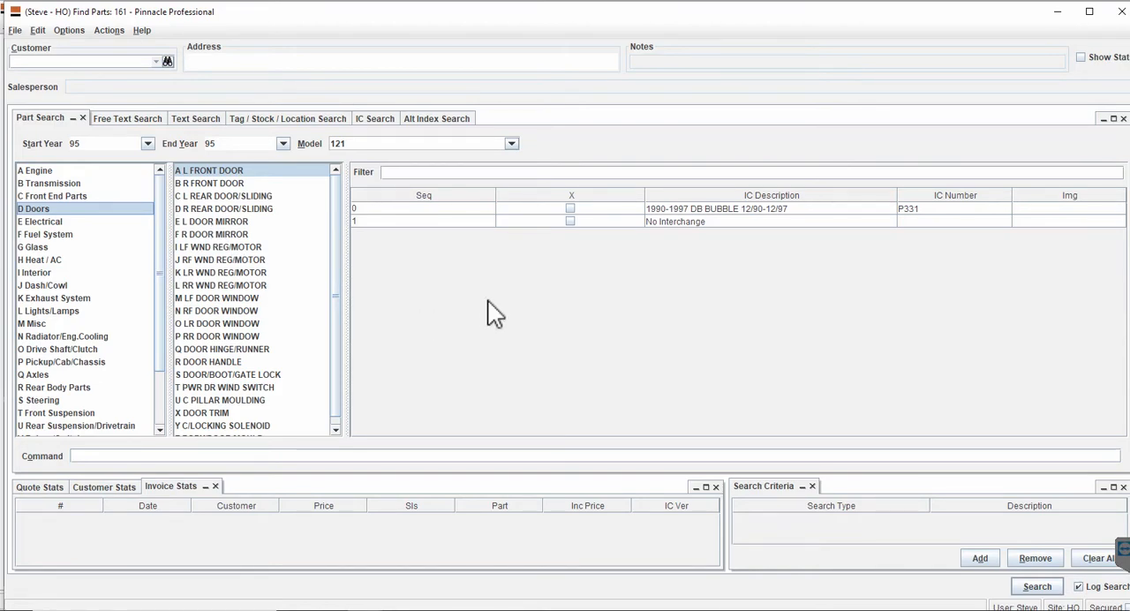
{"action": "mouse_move", "coordinate": [1055, 28]}
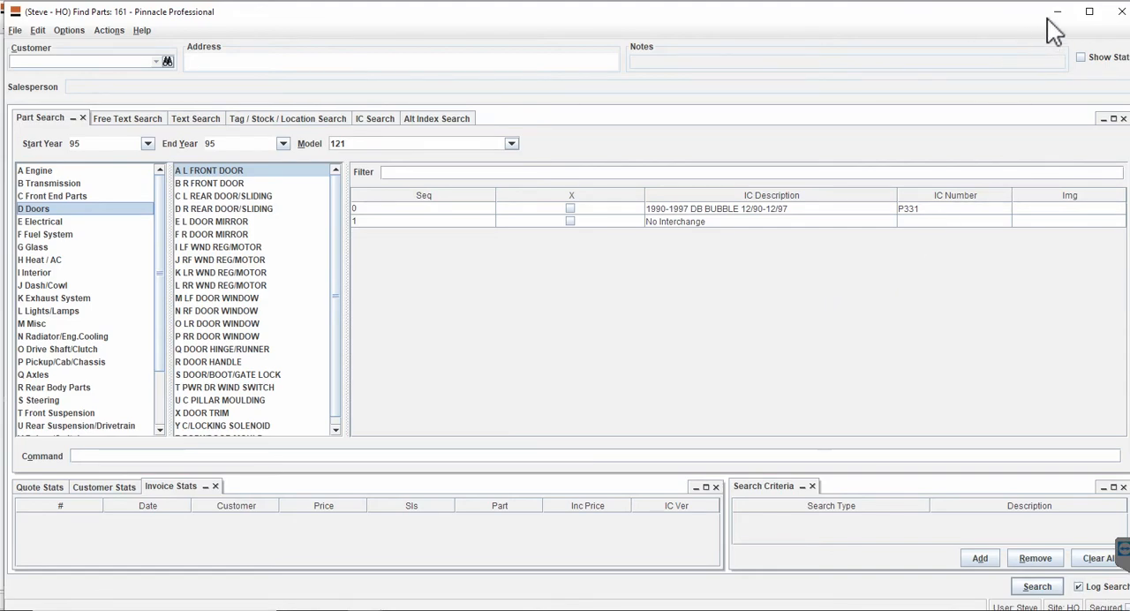
{"action": "mouse_move", "coordinate": [636, 96]}
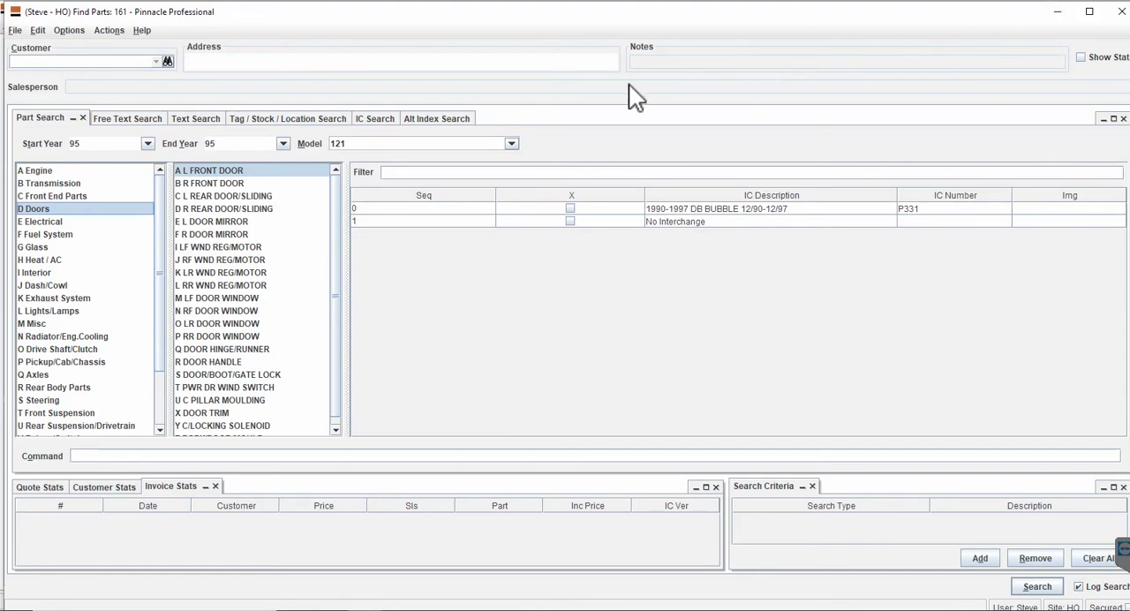